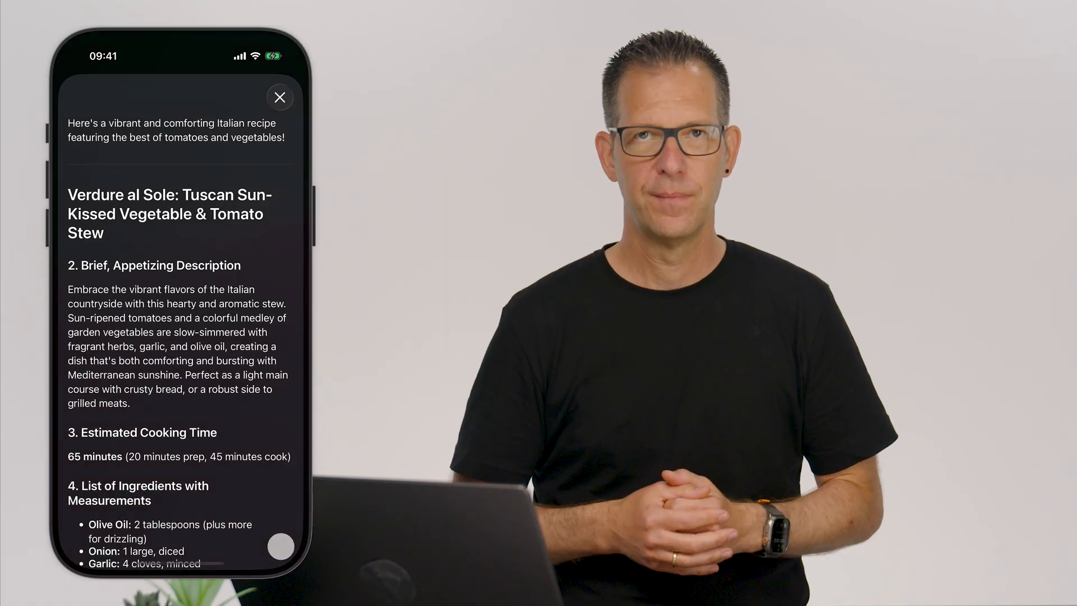
# Step: Close the Tuscan vegetable stew recipe and type an Italian tomato-and-vegetables dish request
pyautogui.click(279, 97)
pyautogui.write('Please suggest a typ')
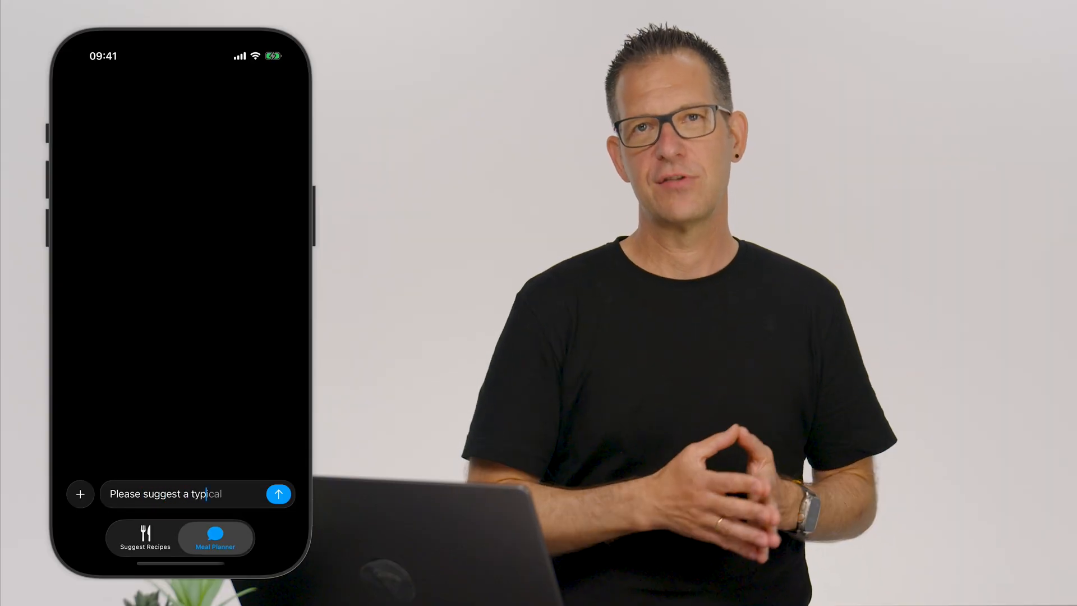
pyautogui.write('Italian')
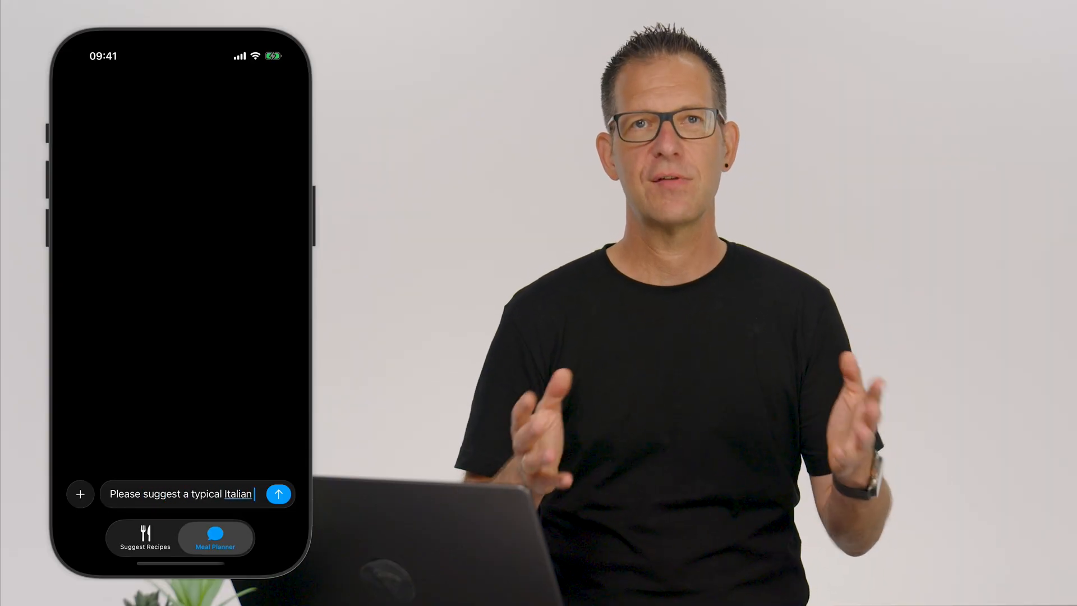
pyautogui.write('dish based on t')
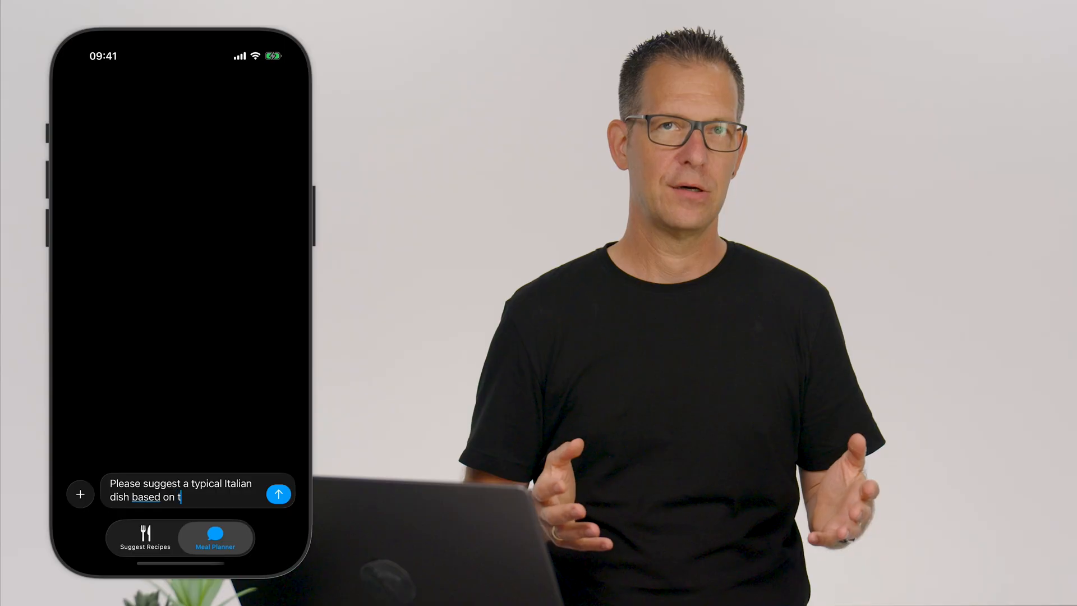
pyautogui.write('omatoes')
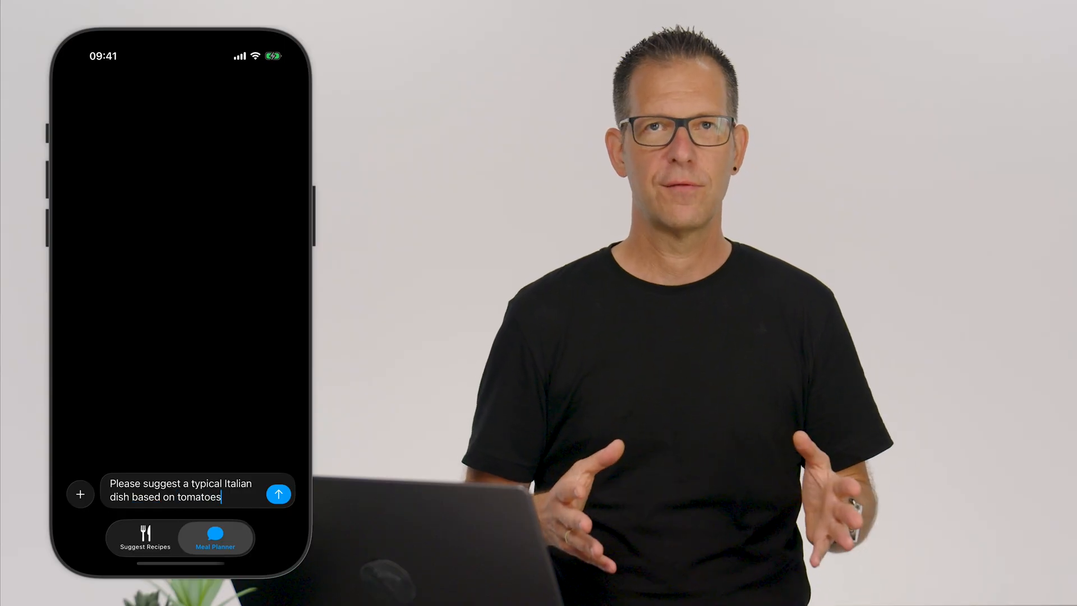
pyautogui.write('and veget')
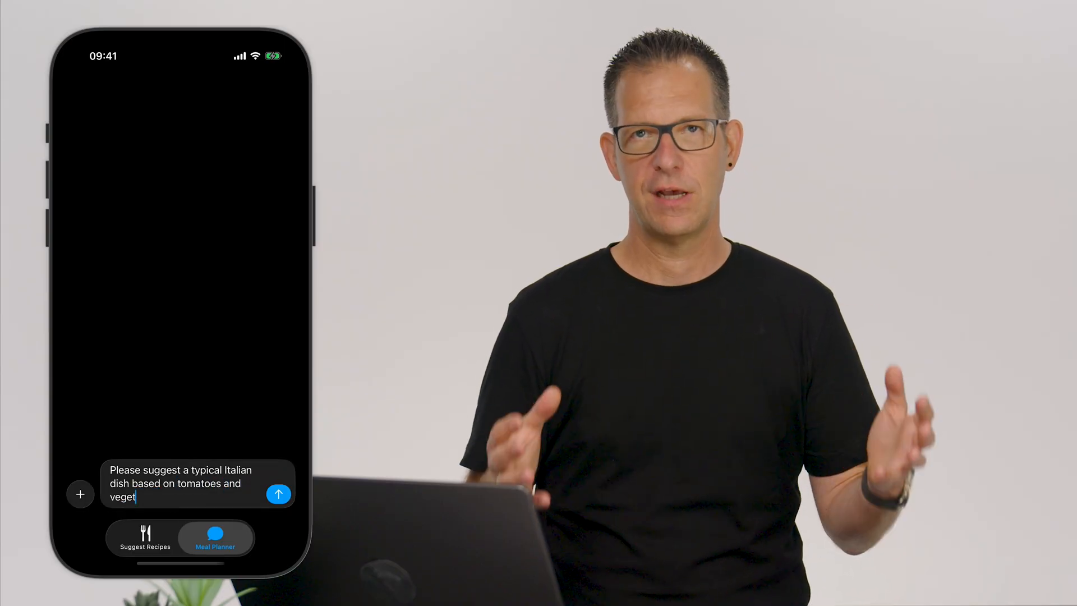
# Step: Send the Italian dish request, then ask 'Can you use courgettes instead?'
pyautogui.click(279, 493)
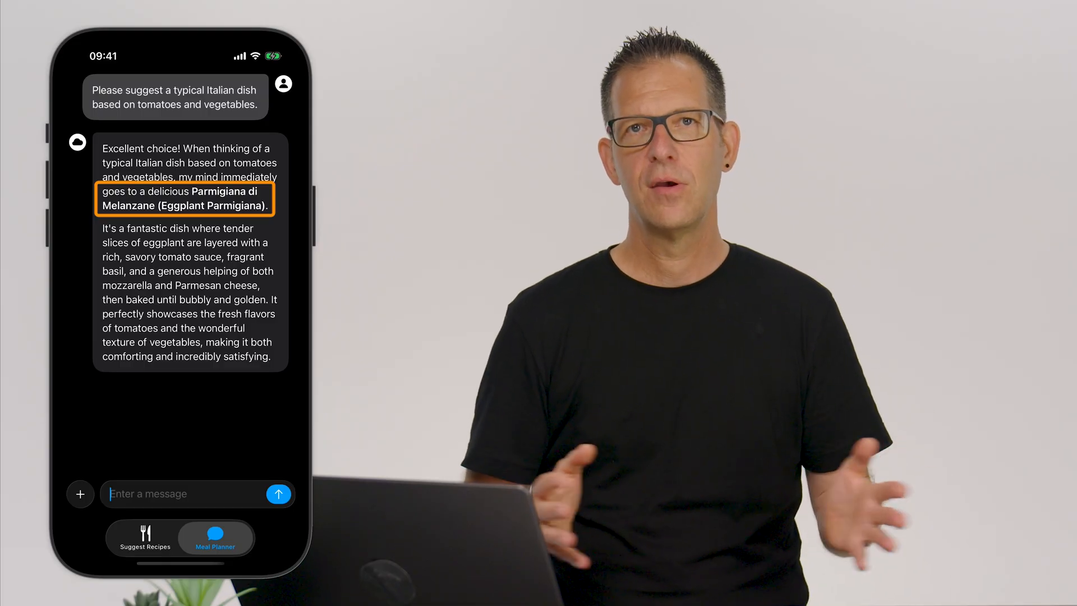
pyautogui.write('Can you use')
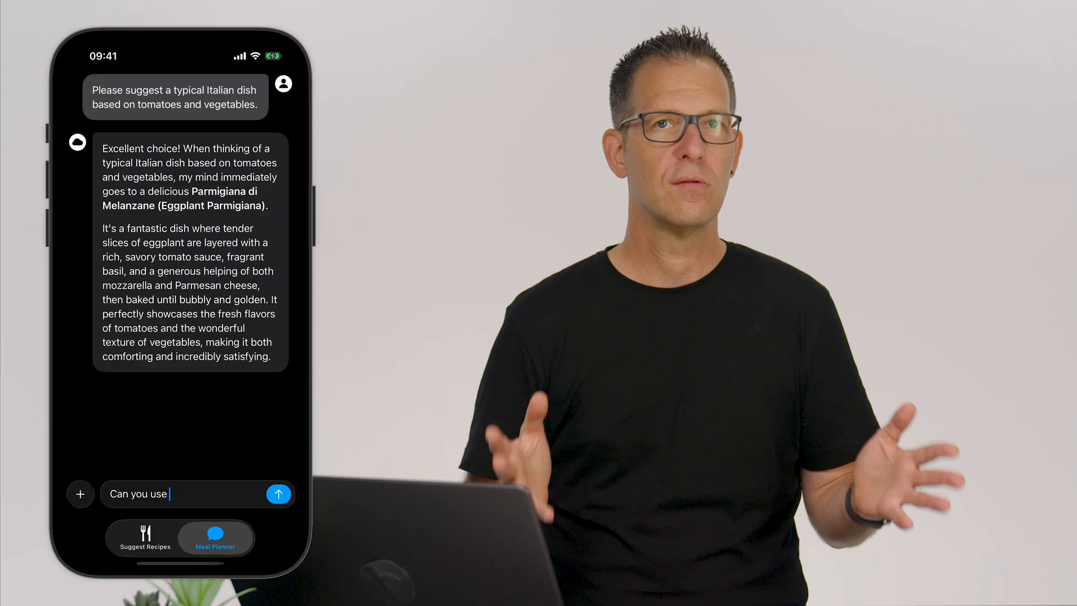
pyautogui.write('courgettes instead?')
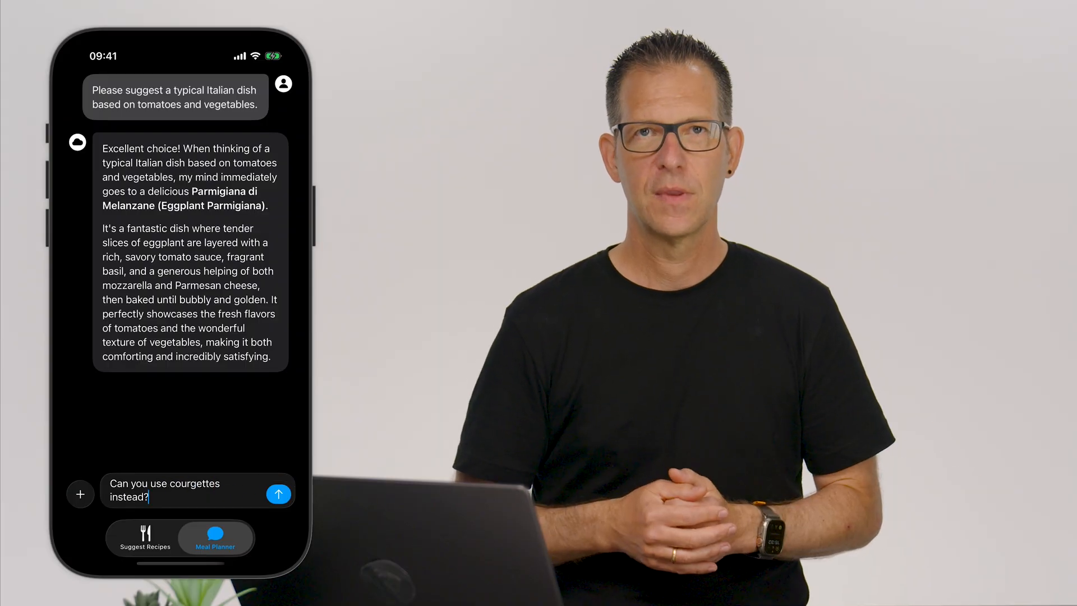
pyautogui.click(279, 493)
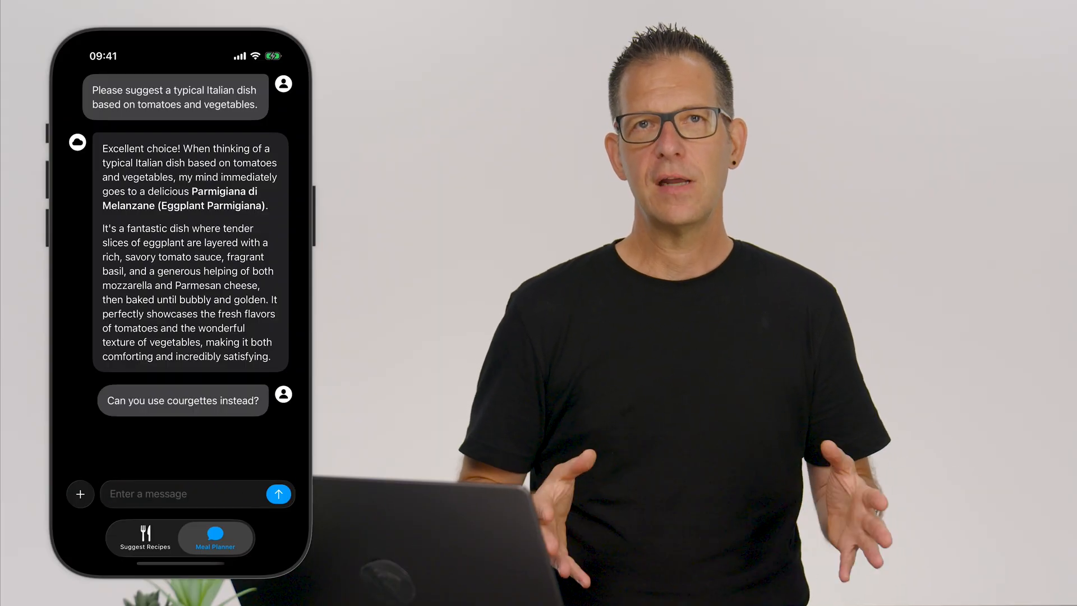
# Step: Write a follow-up starting 'I will have' about five guests, one vegan and one picky eater
pyautogui.scroll(-3)
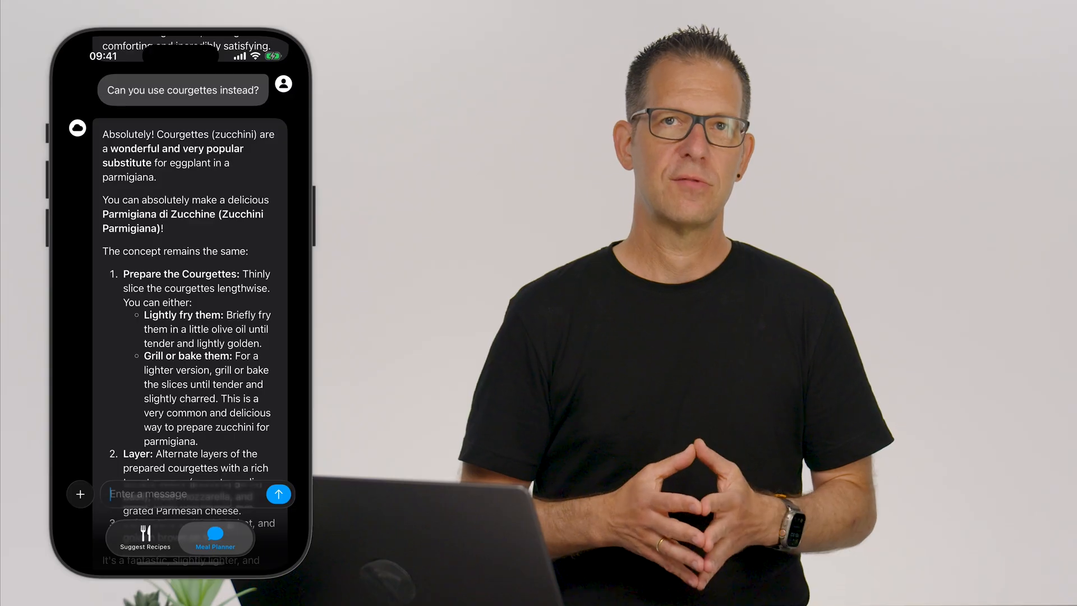
pyautogui.write('I will have')
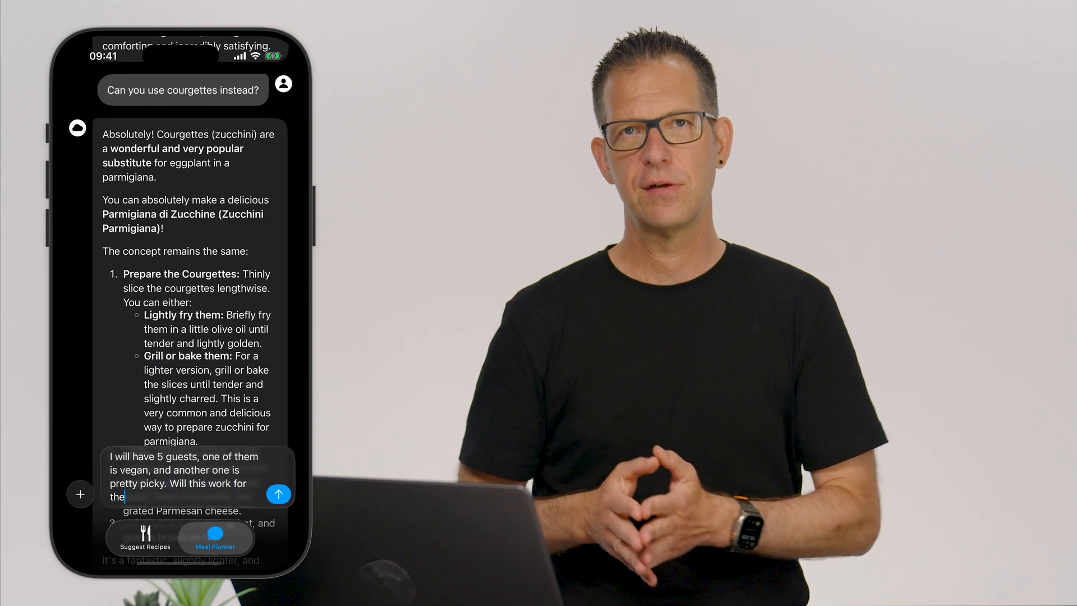
pyautogui.click(279, 494)
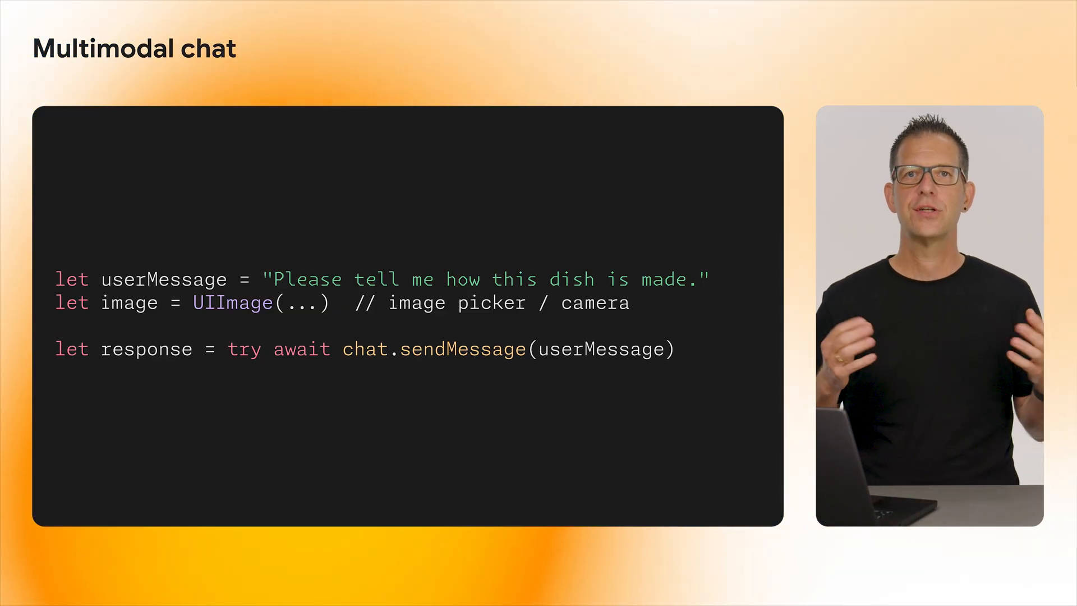
# Step: Insert 'image,' before userMessage so the call reads sendMessage(image, userMessage)
pyautogui.write('image,')
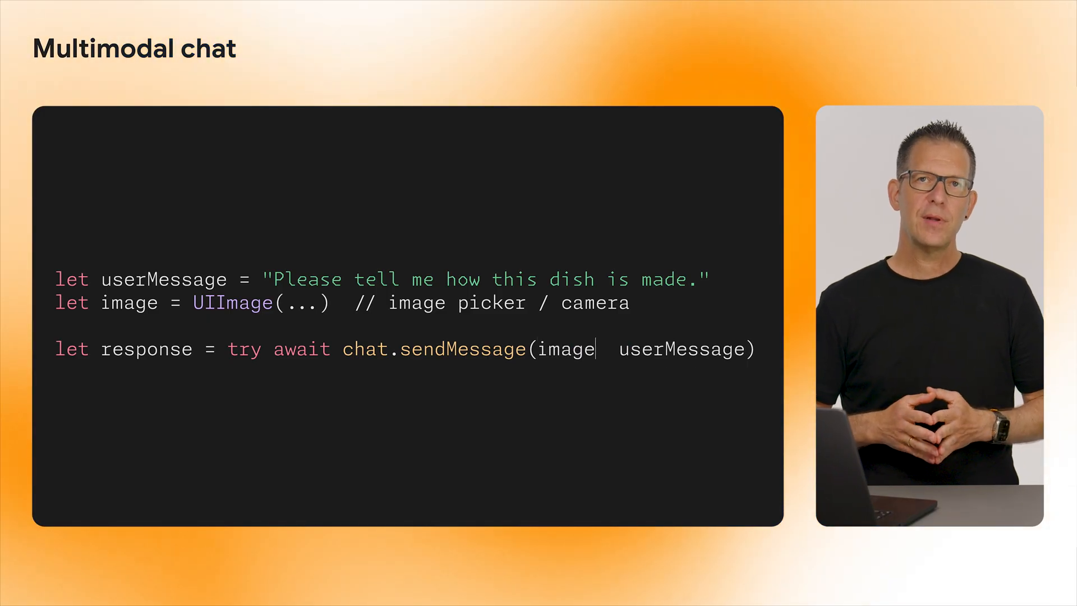
pyautogui.write(',')
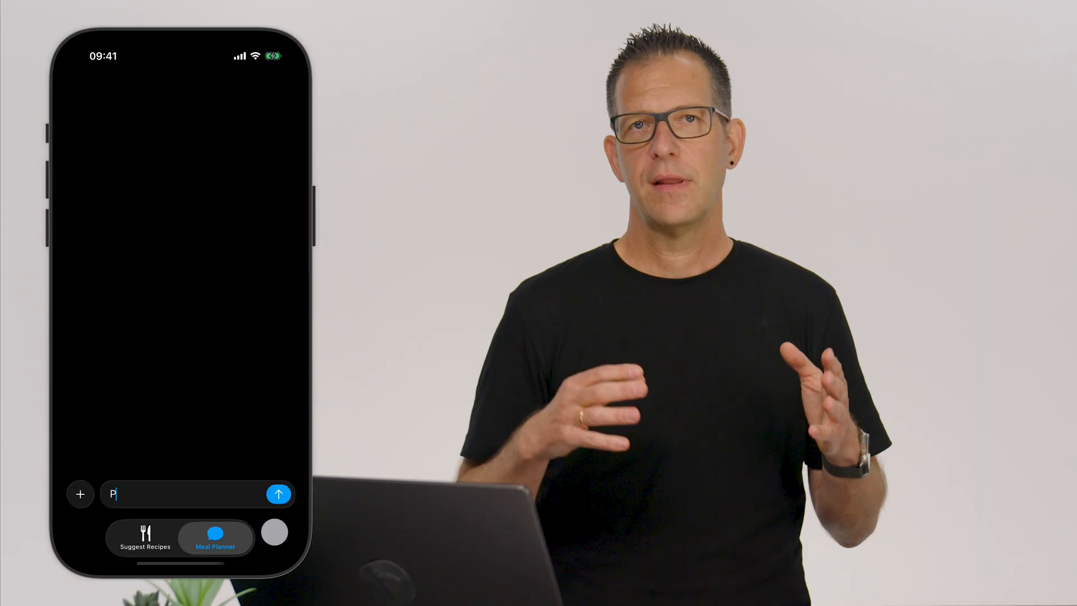
# Step: Send 'Please suggest a typical Italian dish based on tomatoes and vegetables'
pyautogui.write('lease suggest a tyu')
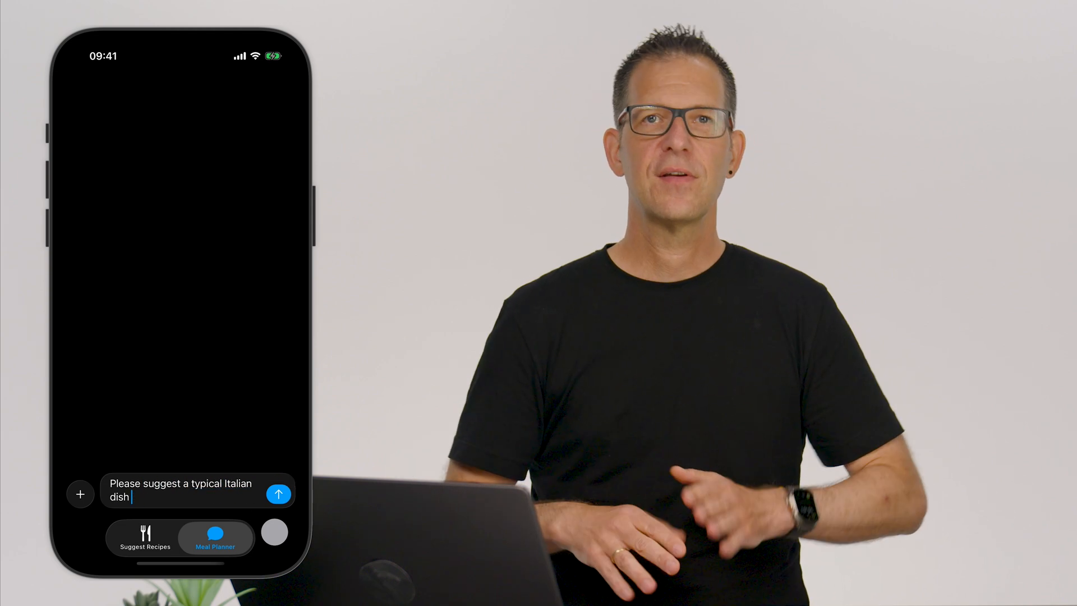
pyautogui.write('based on tomatoes a')
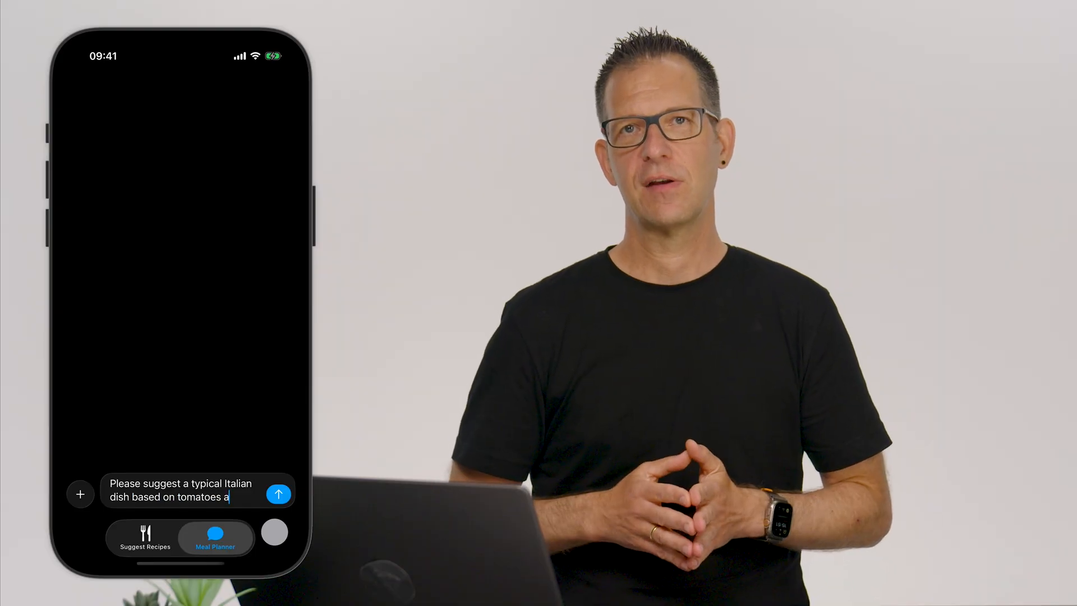
pyautogui.write('nd vegetables')
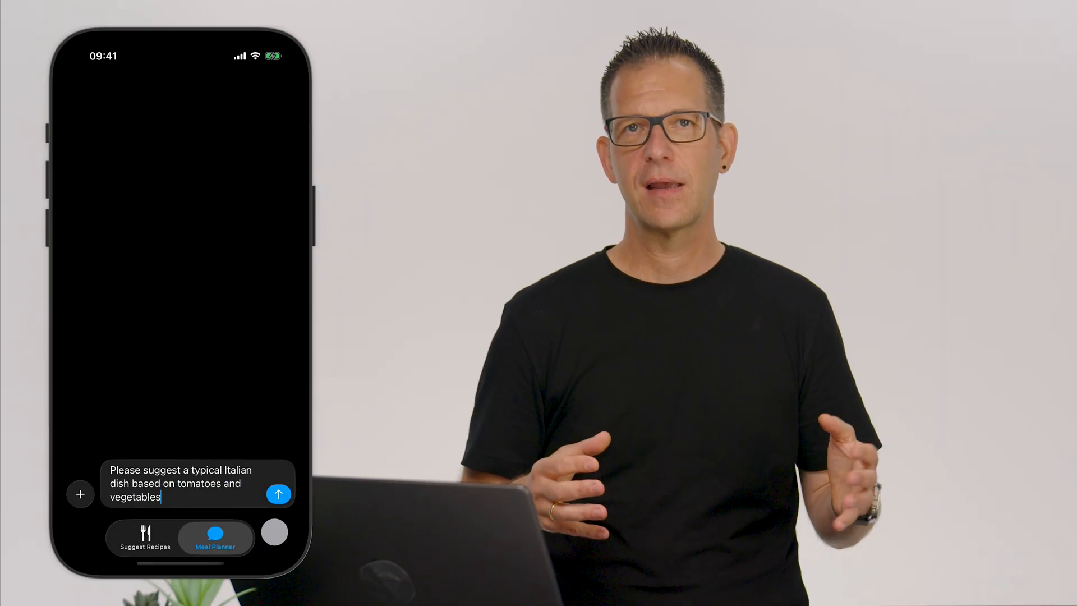
pyautogui.click(278, 493)
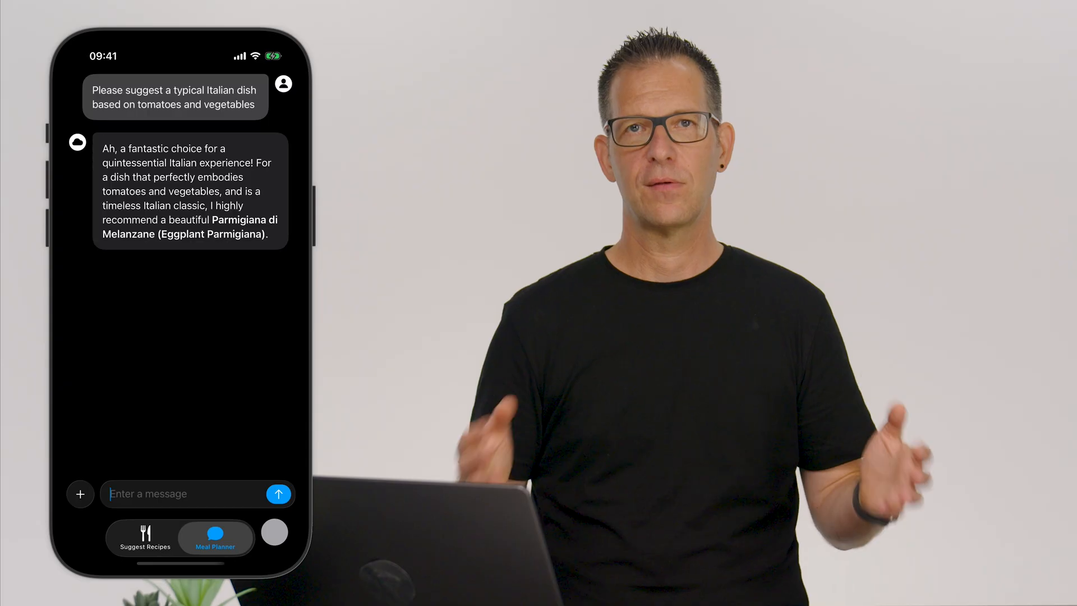